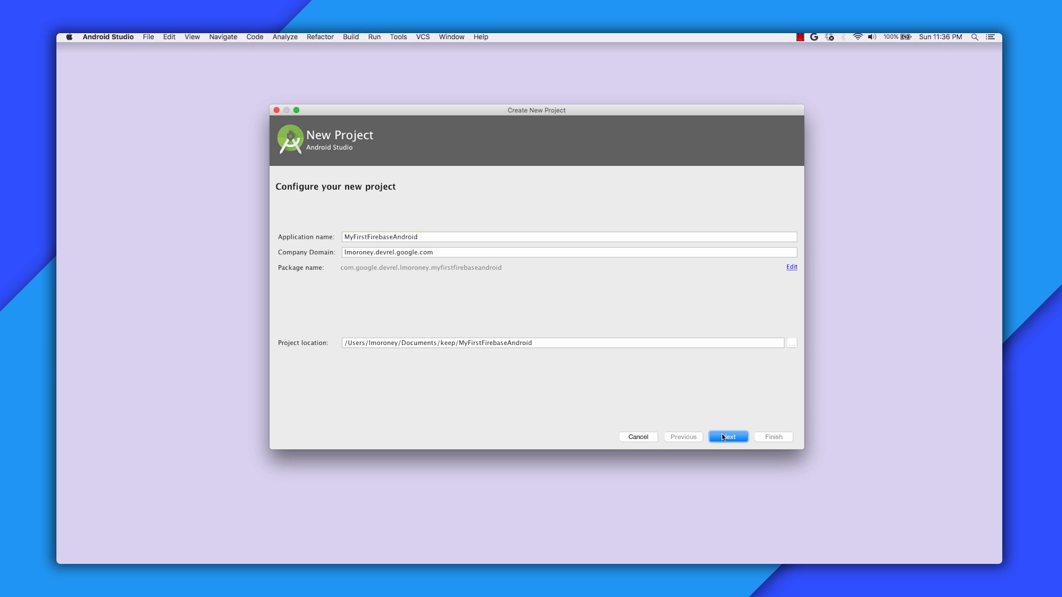
- Finish the New Project wizard: Phone and Tablet API 21, Empty Activity, MainActivity
{"action": "left_click", "coordinate": [728, 437]}
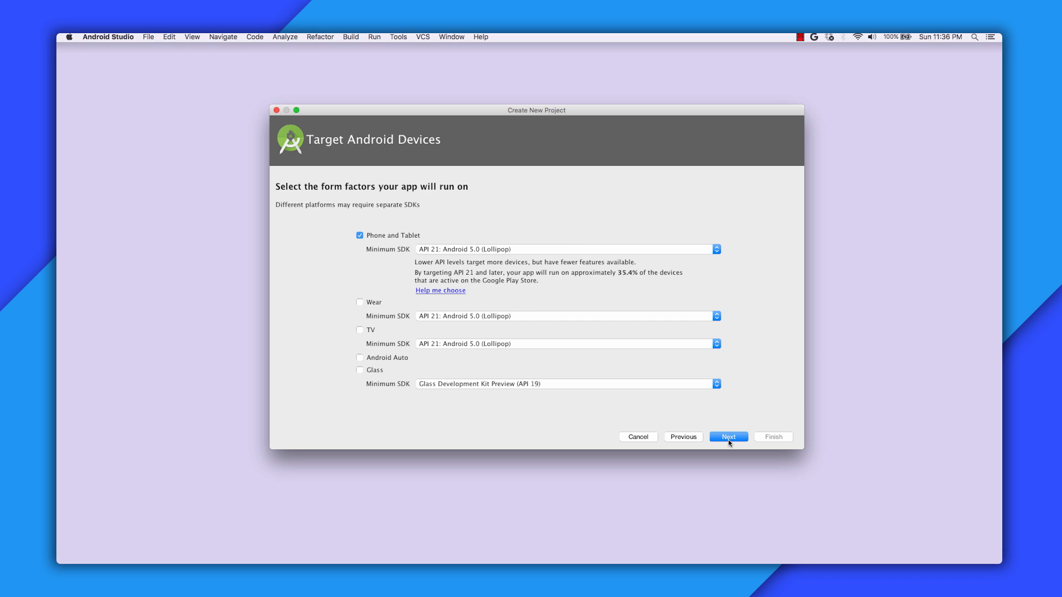
{"action": "left_click", "coordinate": [728, 437]}
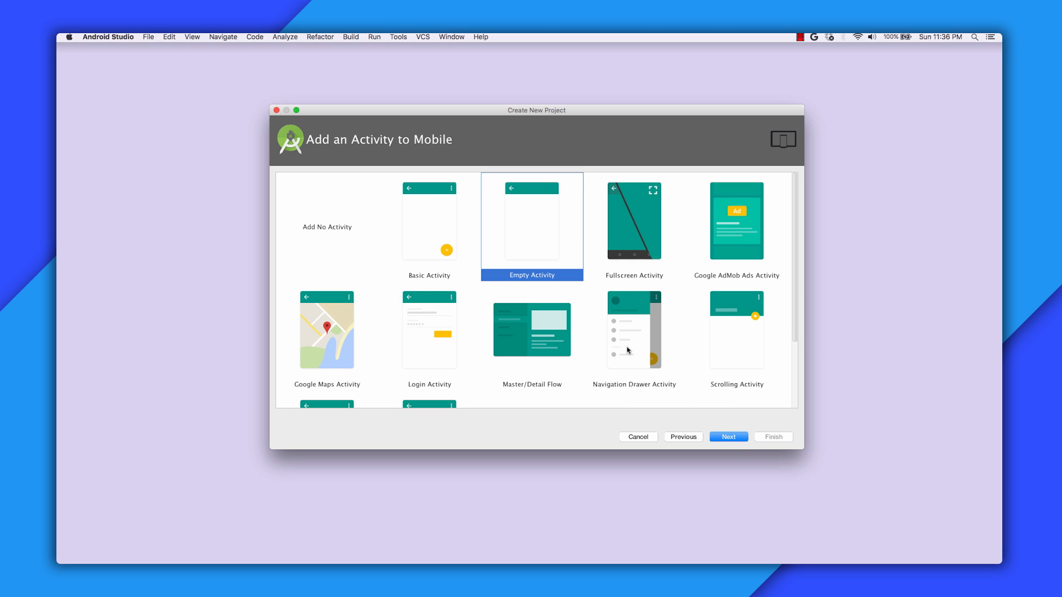
{"action": "left_click", "coordinate": [728, 435]}
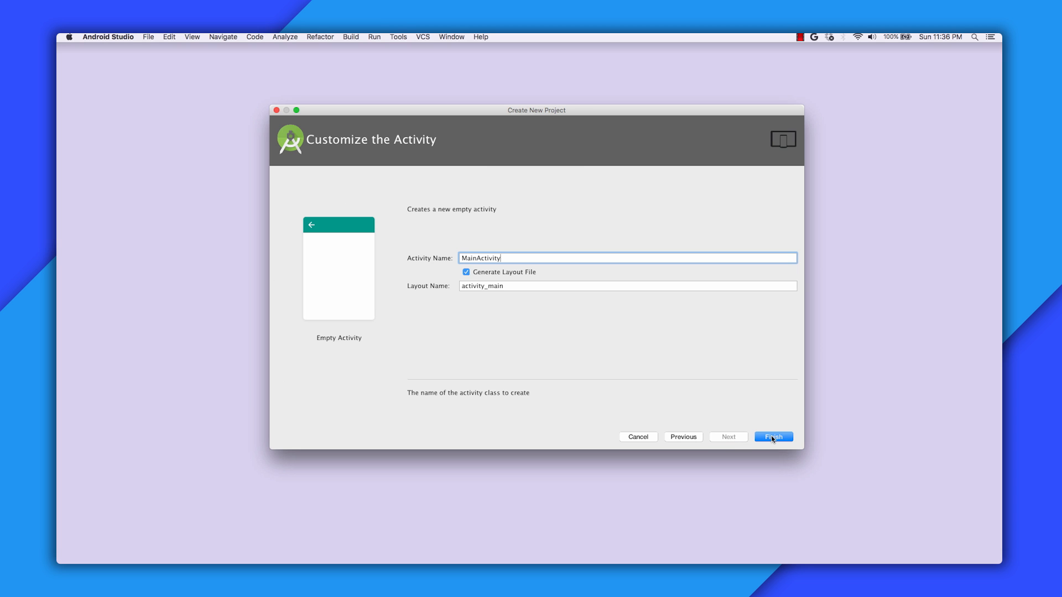
{"action": "left_click", "coordinate": [773, 435]}
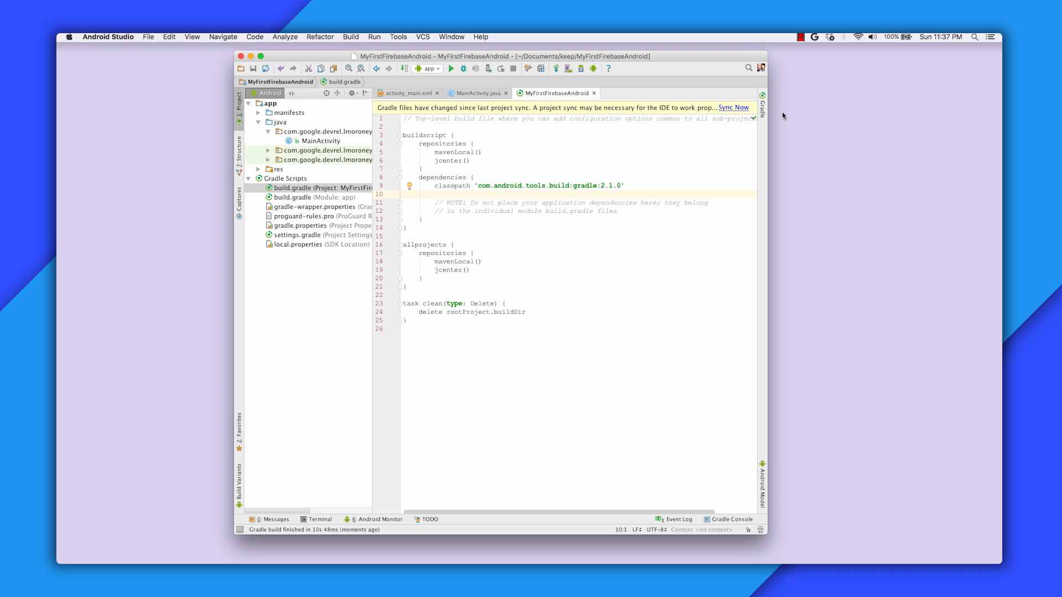
{"action": "mouse_move", "coordinate": [732, 112]}
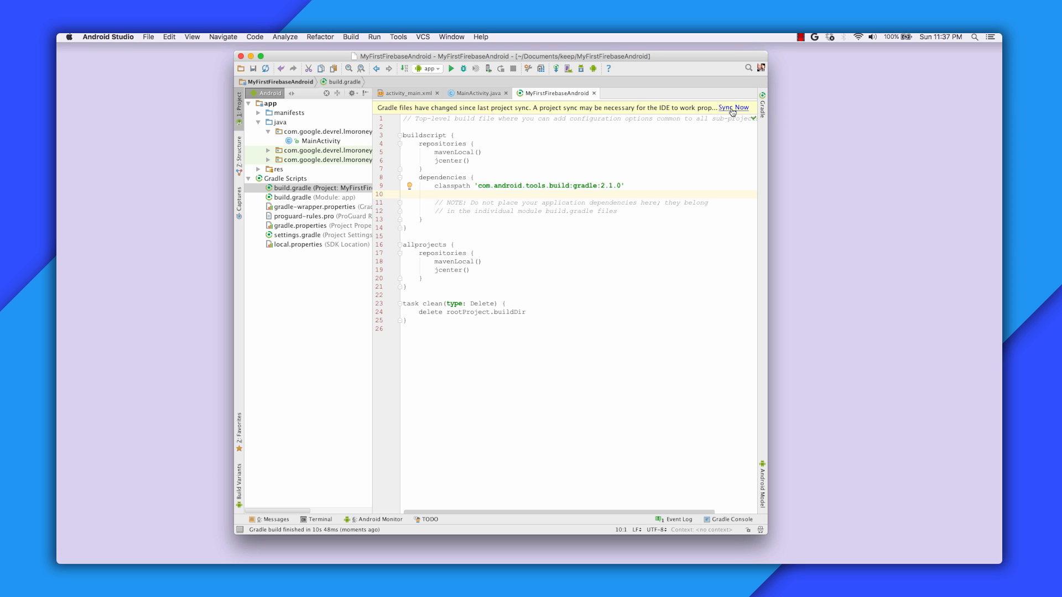
- Sync Gradle, add classpath 'com.google.gms:google-services:3.0.0' and apply plugin 'com.google.gms.google-services'
{"action": "left_click", "coordinate": [733, 108]}
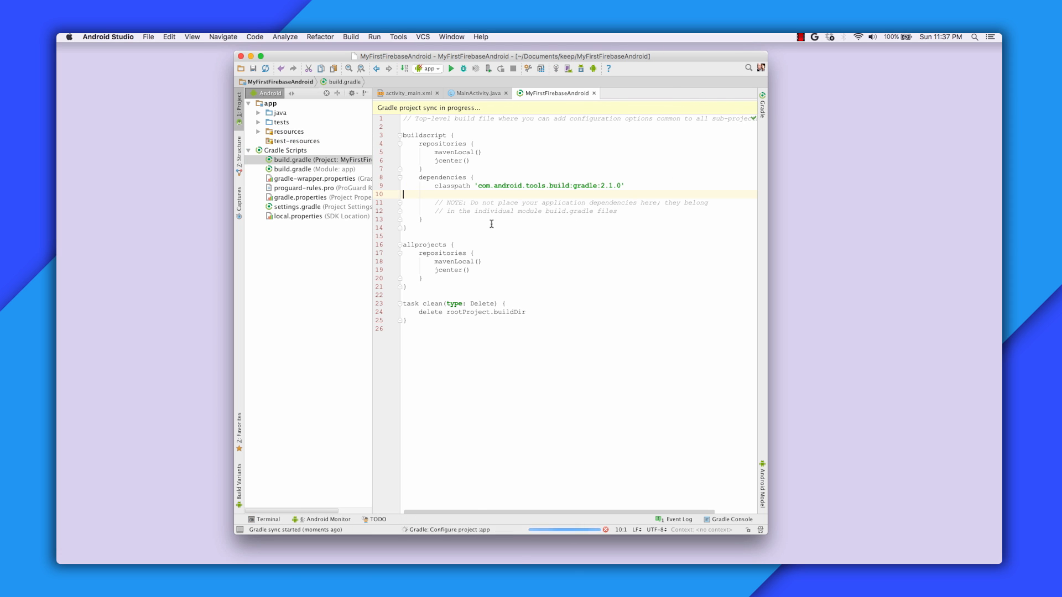
{"action": "type", "text": "classpath 'com.google.gms:google-services:3.0.0'"}
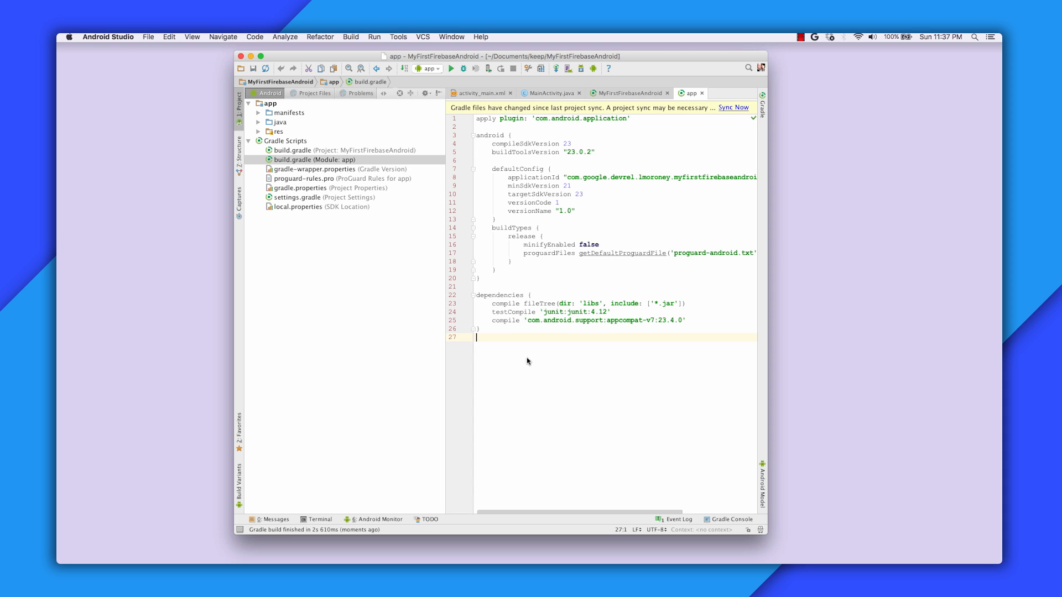
{"action": "type", "text": "apply plugin: 'com.google.gms.google-services'"}
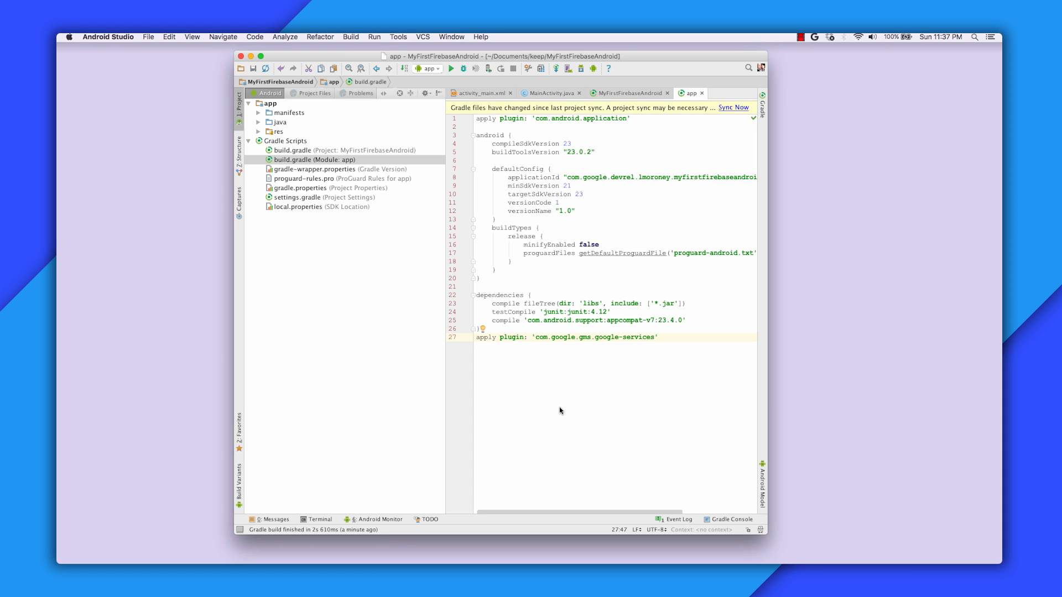
{"action": "left_click", "coordinate": [732, 107]}
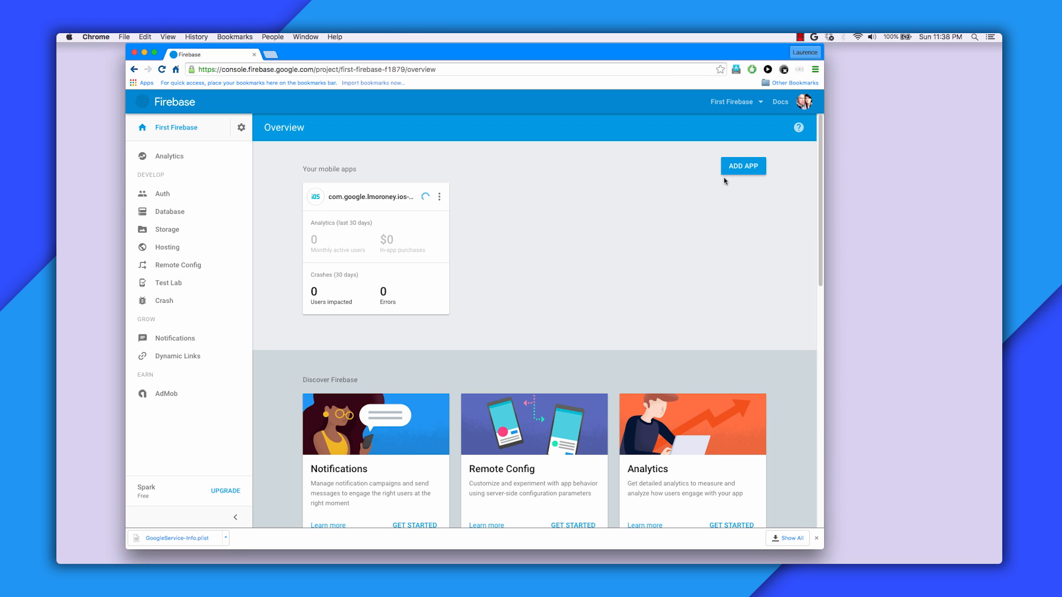
- Register the Android app com.google.devrel.lmoroney.myfirstfirebaseandroid and download google-services.json
{"action": "left_click", "coordinate": [743, 166]}
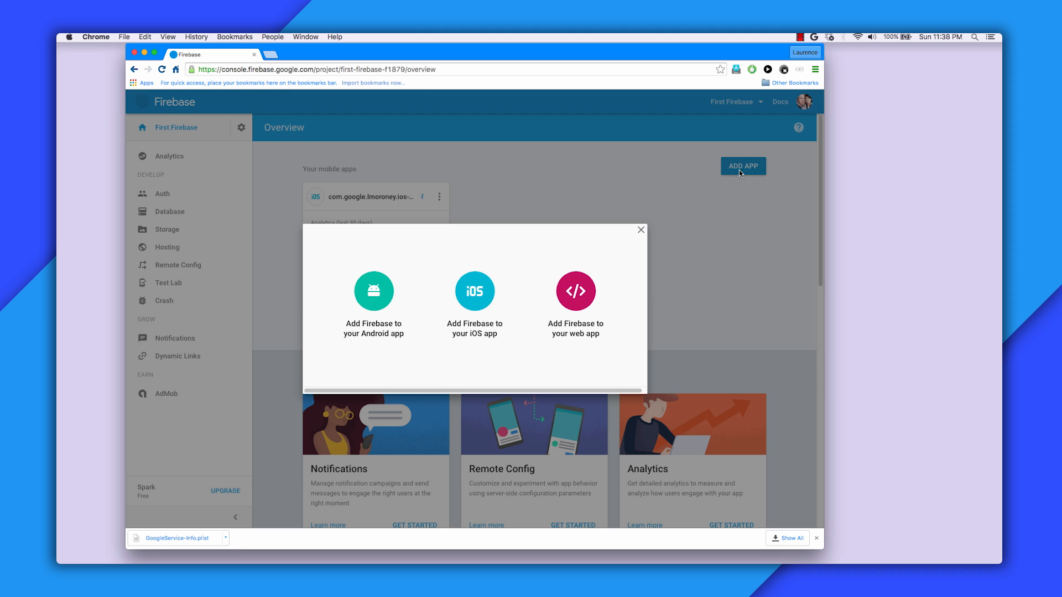
{"action": "left_click", "coordinate": [373, 292]}
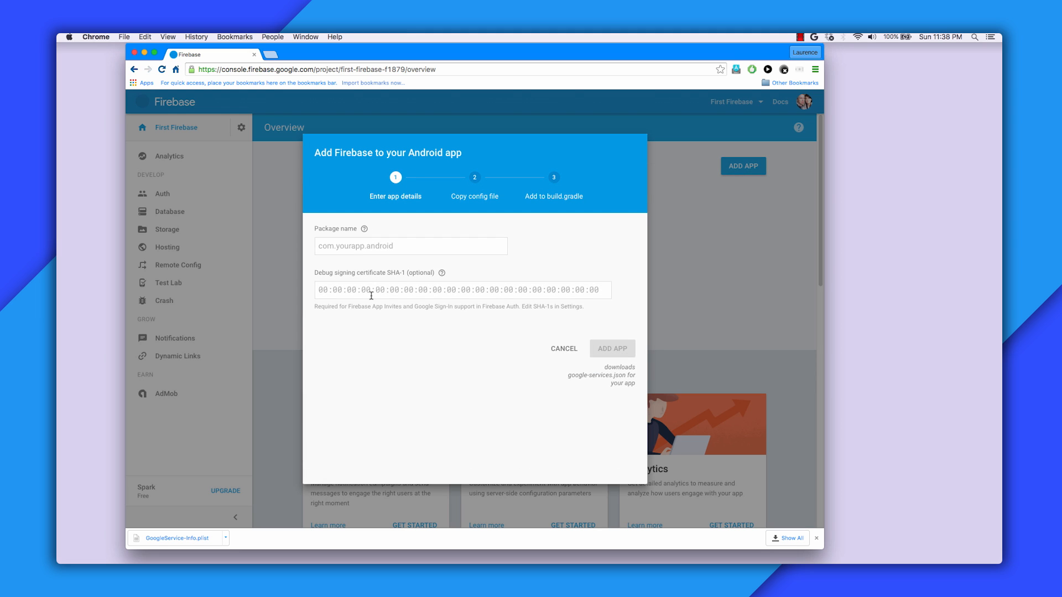
{"action": "left_click", "coordinate": [410, 245]}
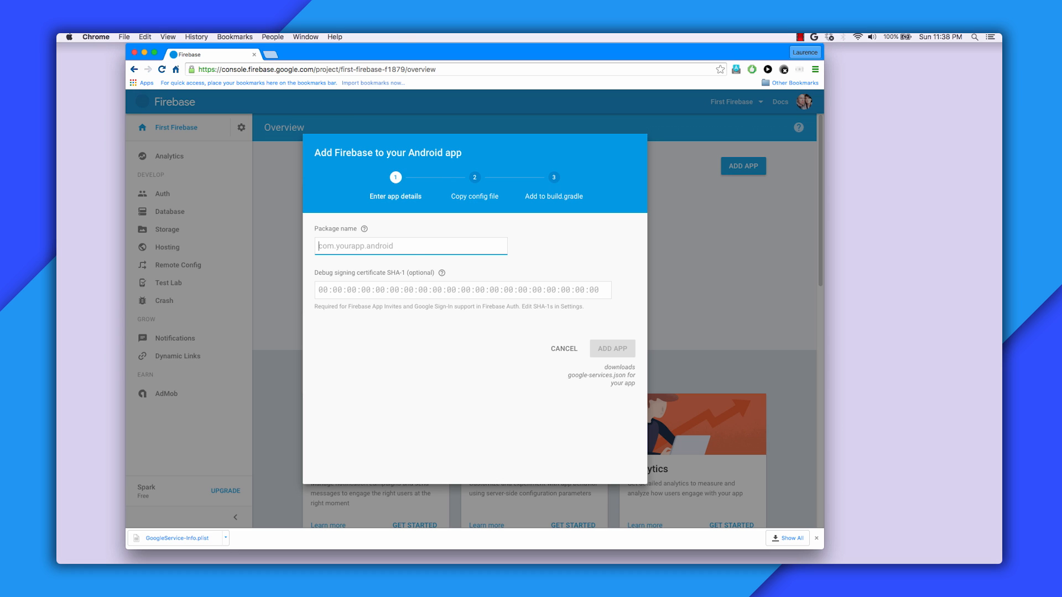
{"action": "type", "text": "com.google.devrel.lmoroney.myfirstfirebaseandroid"}
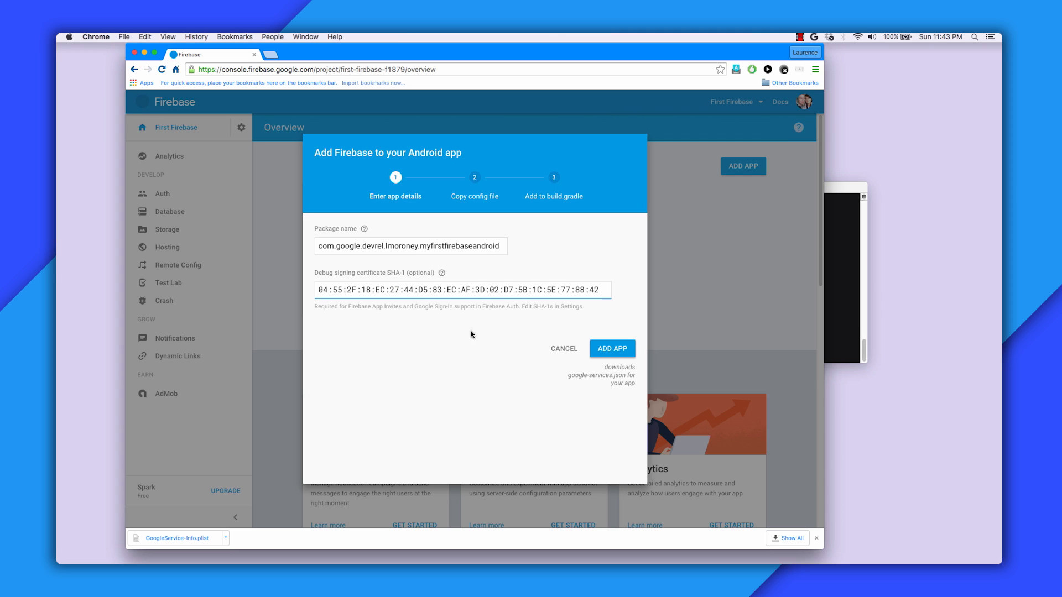
{"action": "left_click", "coordinate": [610, 348]}
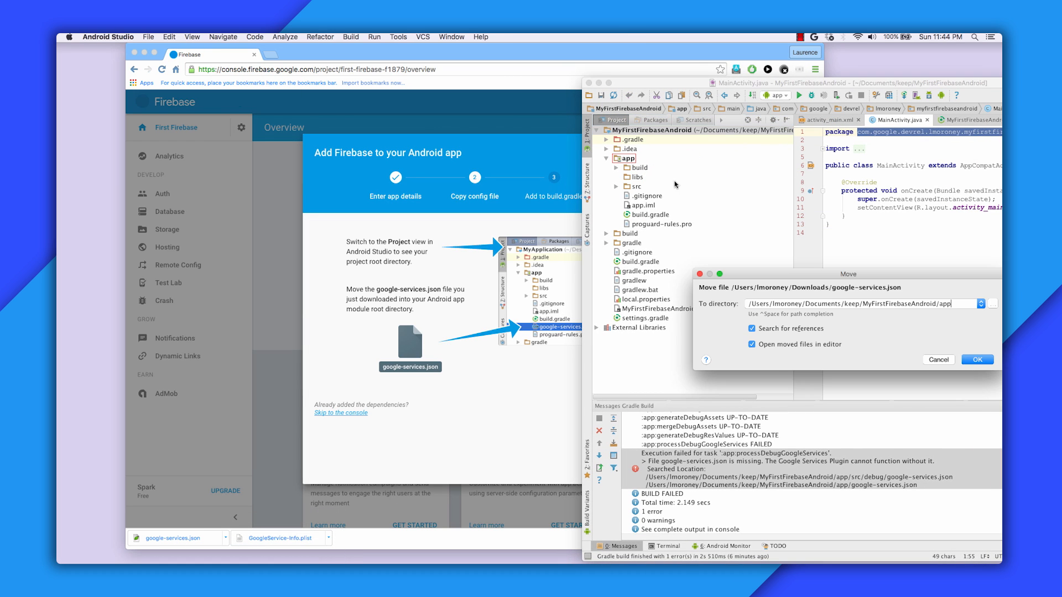
- Confirm moving google-services.json into the project's app folder
{"action": "left_click", "coordinate": [975, 359]}
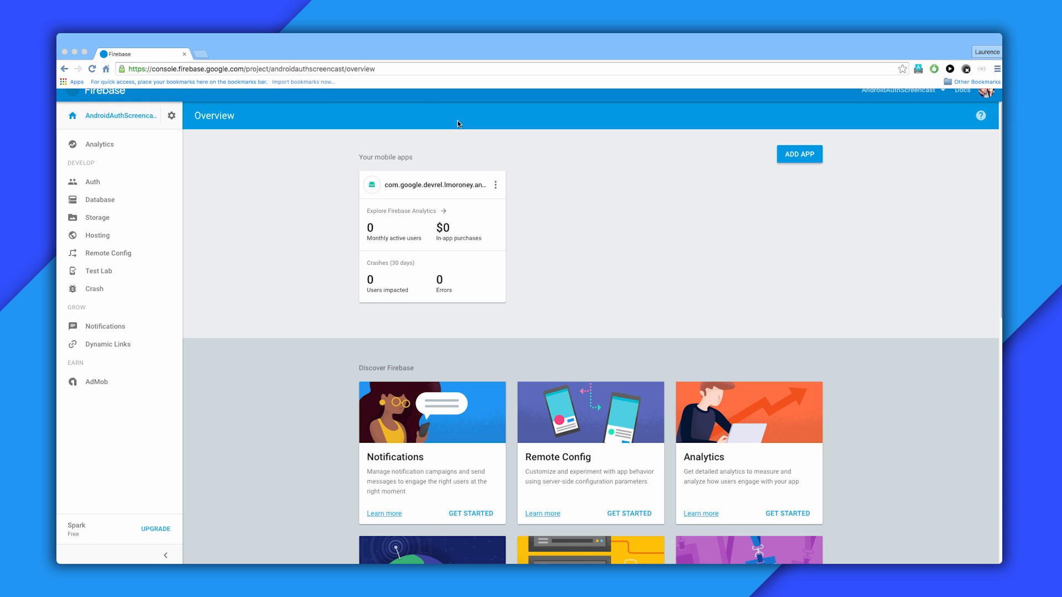
{"action": "mouse_move", "coordinate": [359, 222]}
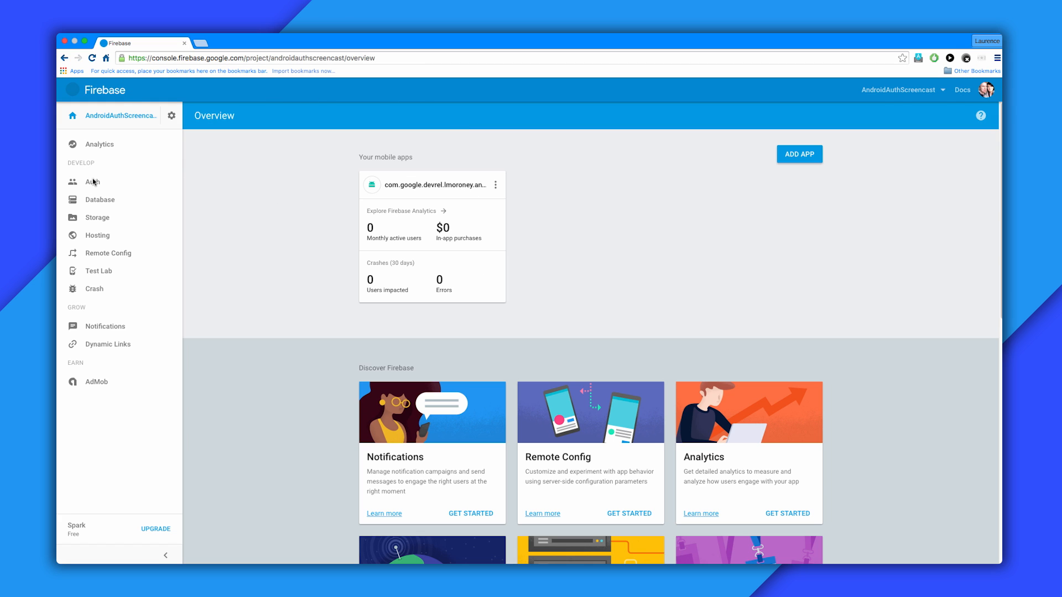
- Show the Auth sign-in providers list, where Google is enabled
{"action": "left_click", "coordinate": [92, 182]}
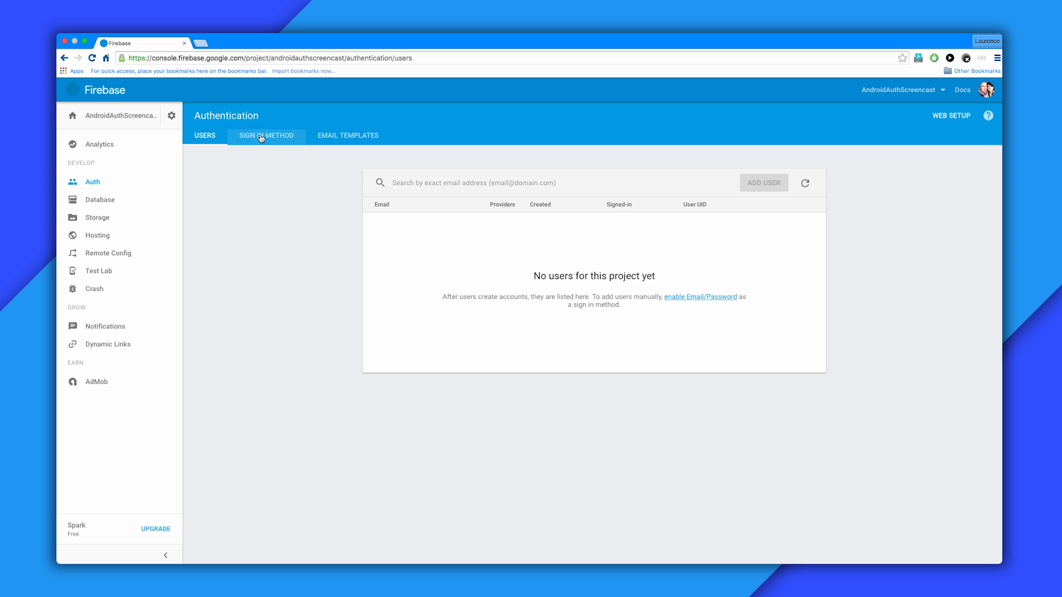
{"action": "left_click", "coordinate": [266, 135]}
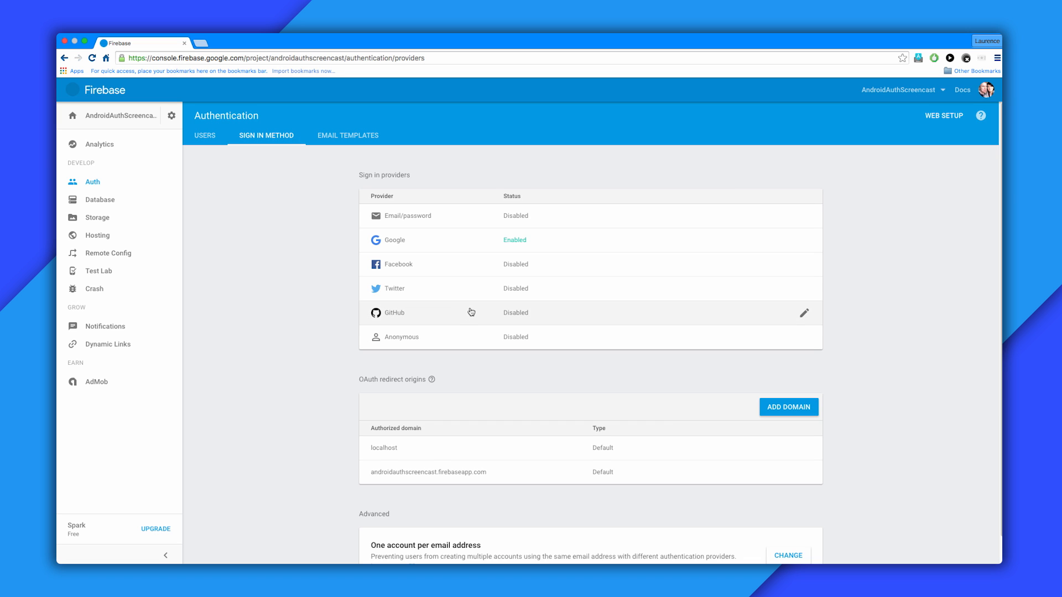
{"action": "mouse_move", "coordinate": [525, 247]}
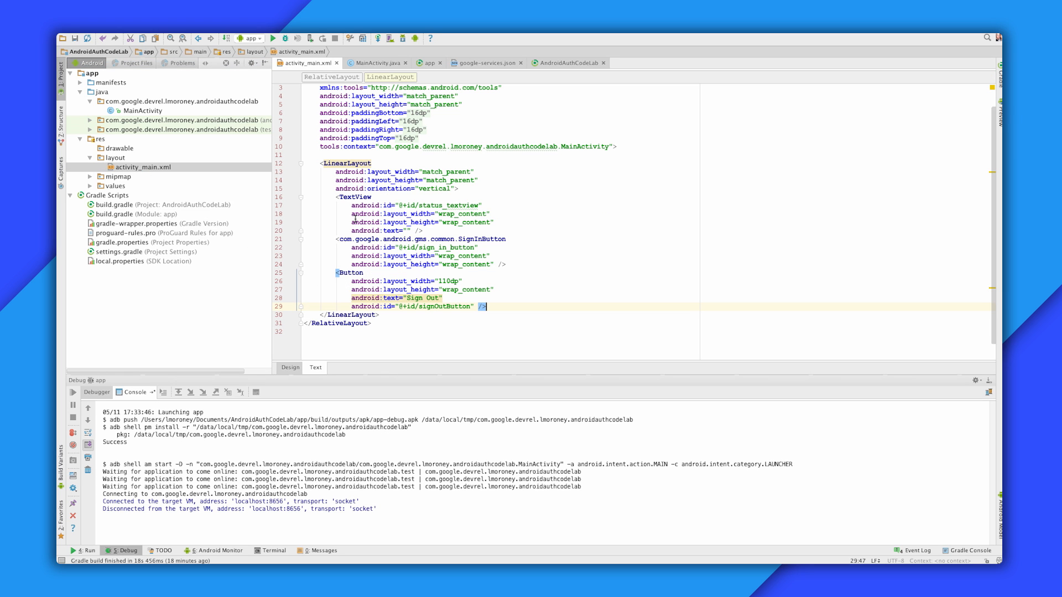
- Inspect the SignInButton in activity_main.xml and switch to MainActivity.java
{"action": "double_click", "coordinate": [482, 239]}
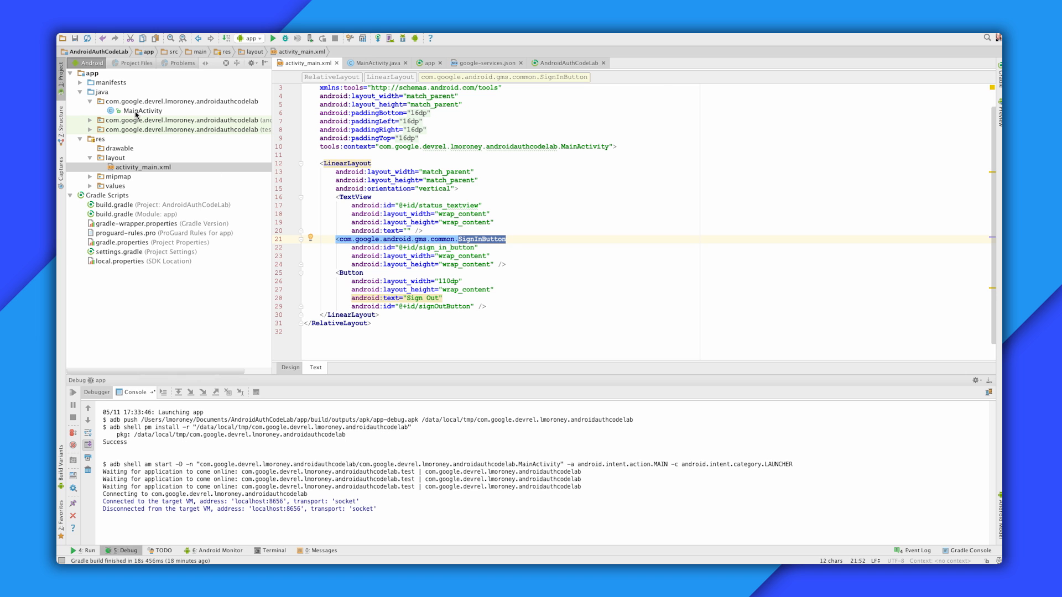
{"action": "left_click", "coordinate": [376, 62]}
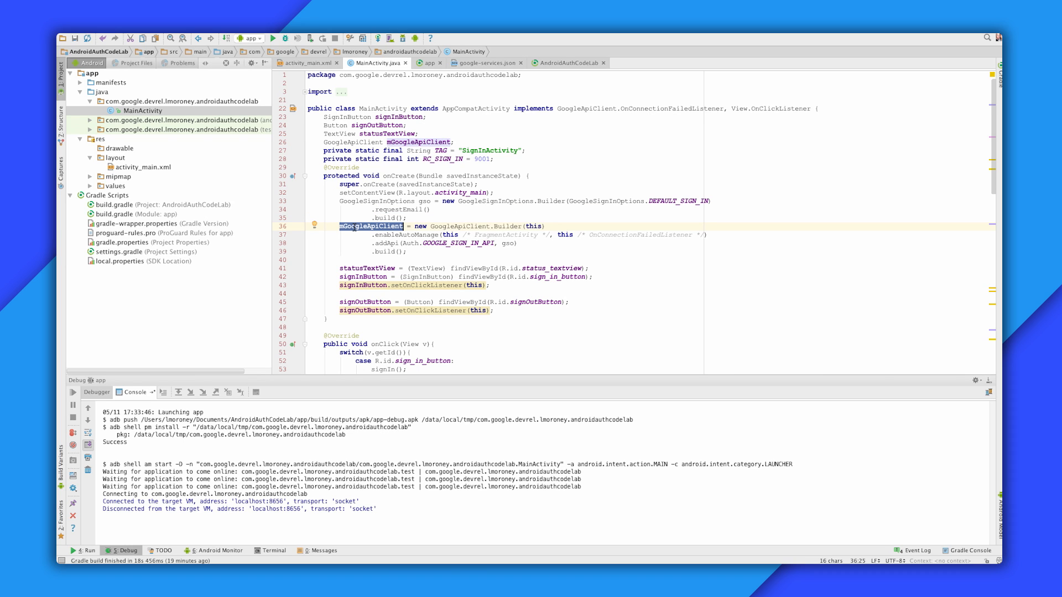
- Highlight the Google sign-in options passed to GoogleApiClient and the onClick/signIn code
{"action": "double_click", "coordinate": [508, 244]}
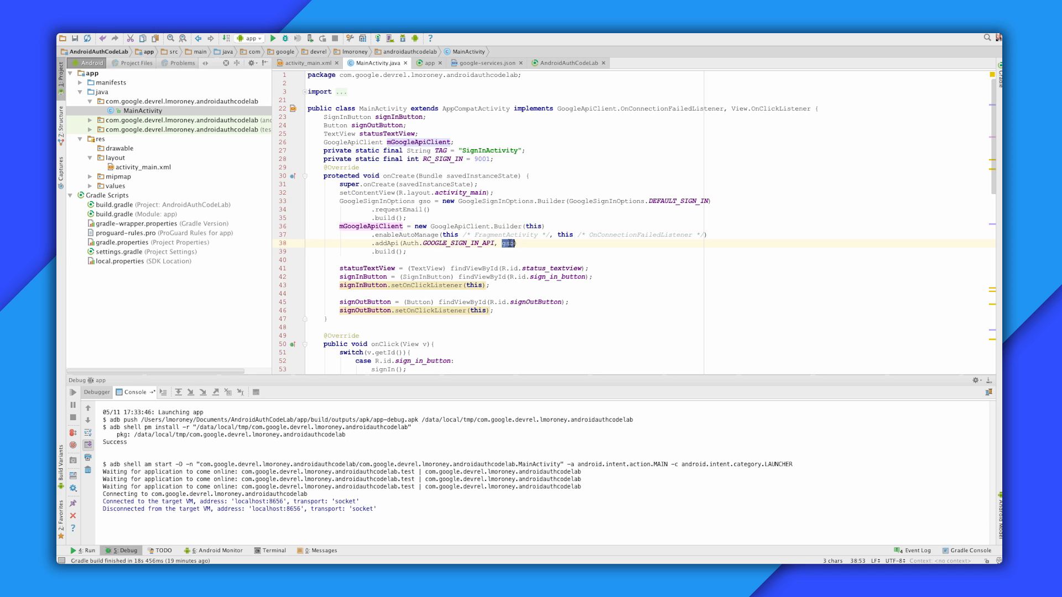
{"action": "scroll", "scroll_direction": "down", "scroll_amount": 3}
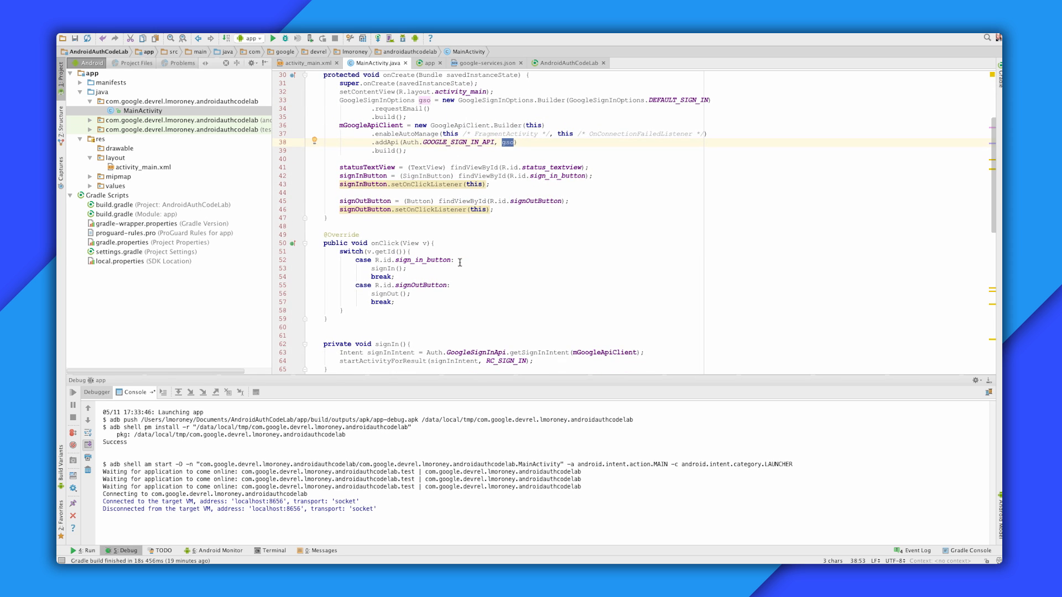
{"action": "scroll", "scroll_direction": "down", "scroll_amount": 3}
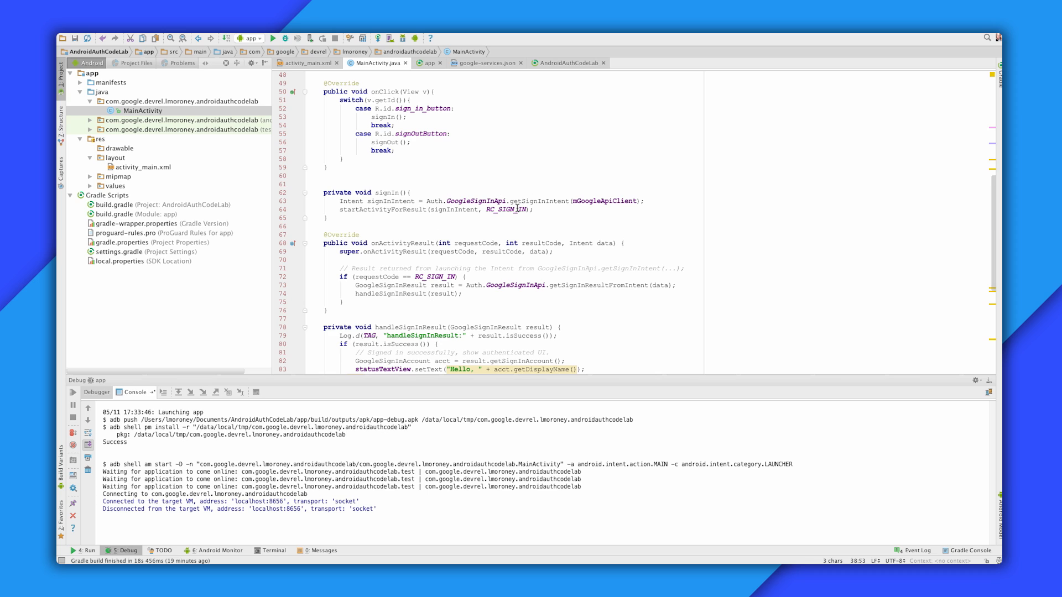
{"action": "left_click_drag", "start_coordinate": [511, 200], "coordinate": [650, 200]}
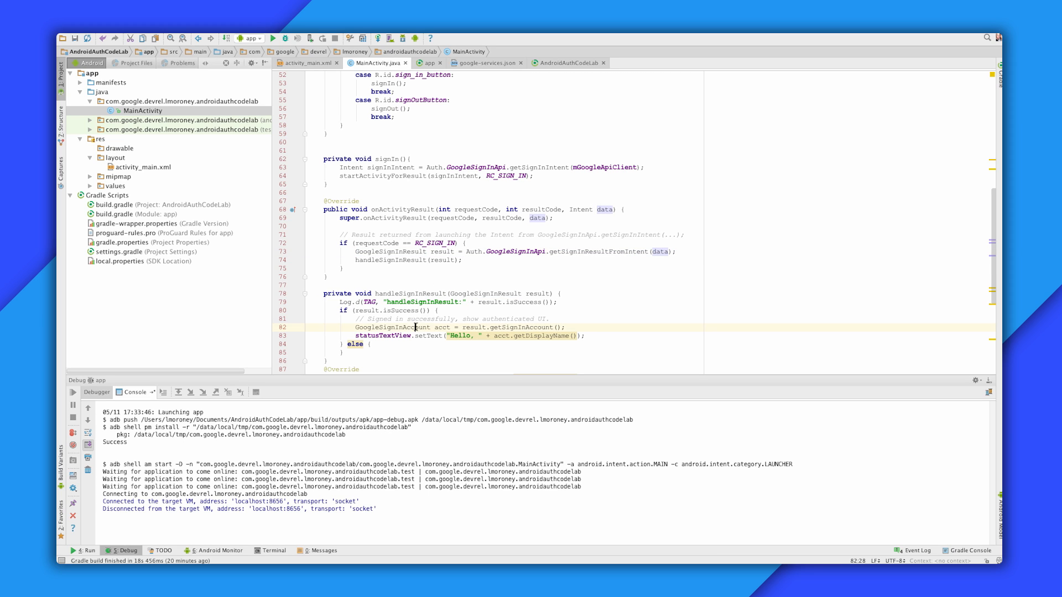
- Highlight the getDisplayName greeting call and the signOut call further down
{"action": "double_click", "coordinate": [390, 327]}
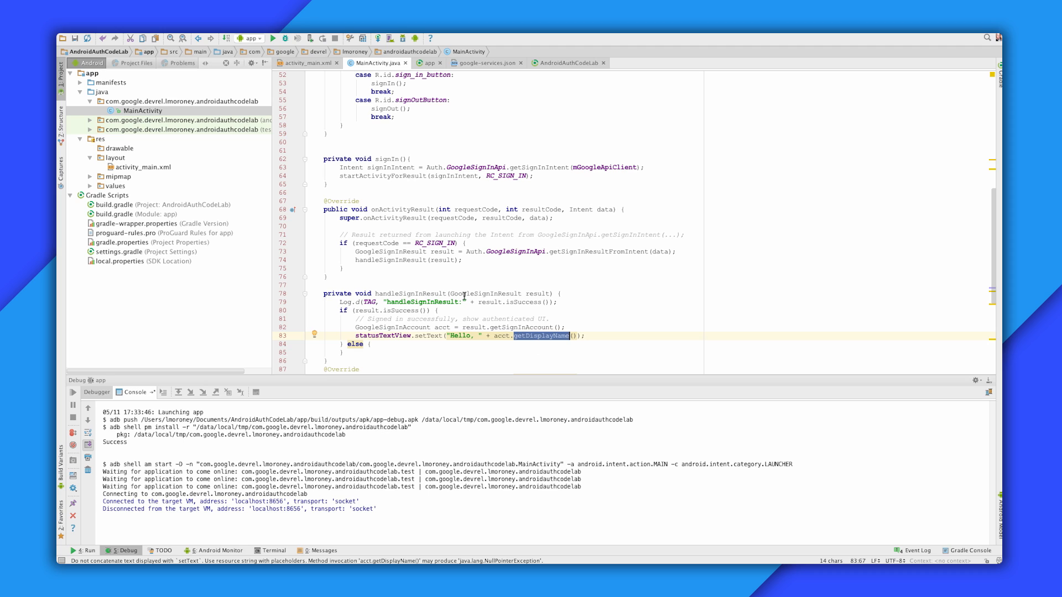
{"action": "mouse_move", "coordinate": [463, 296]}
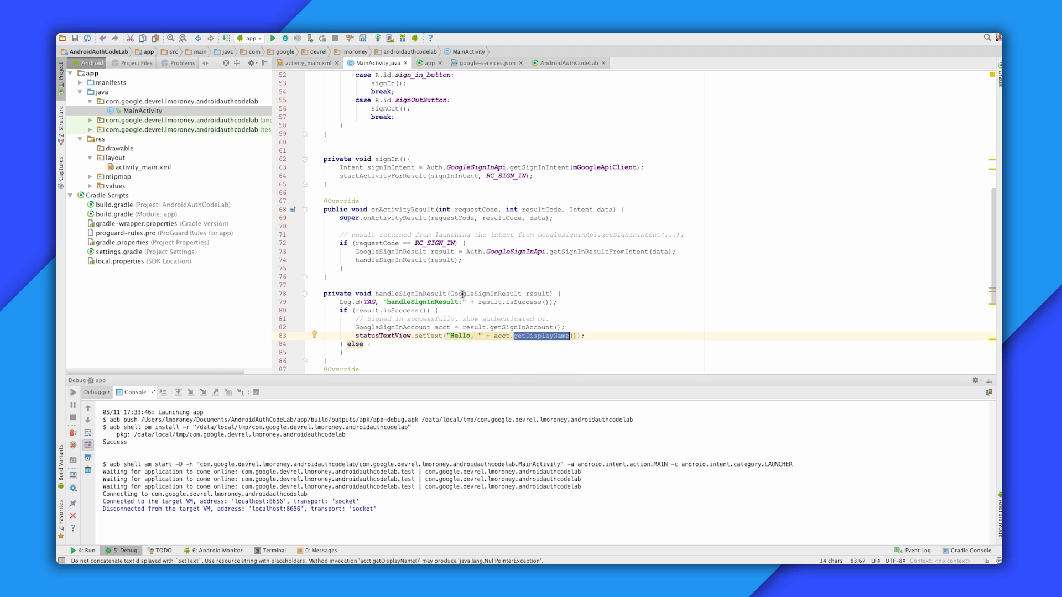
{"action": "scroll", "scroll_direction": "down", "scroll_amount": 3}
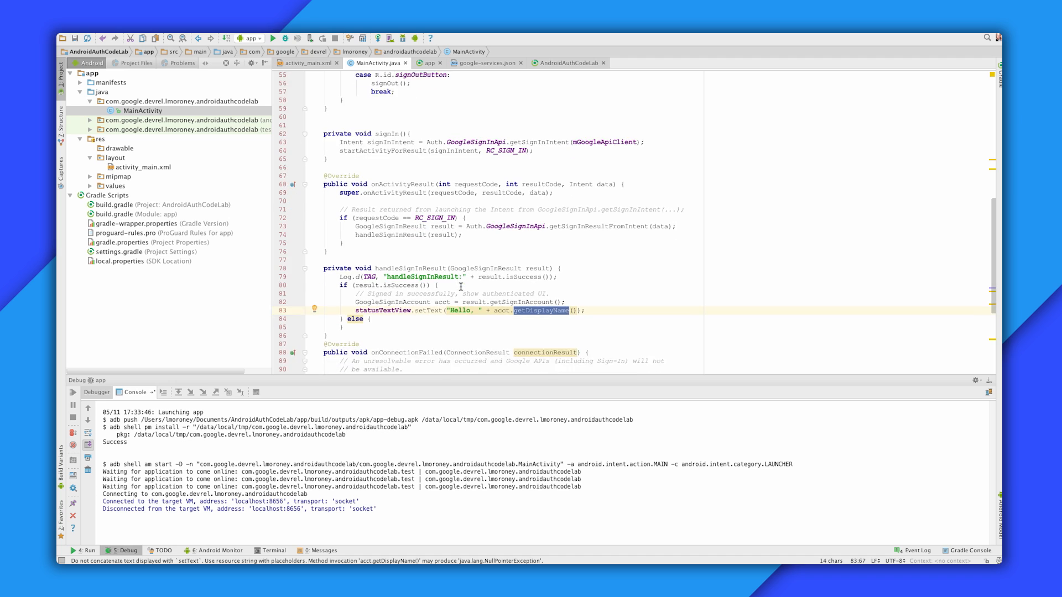
{"action": "scroll", "scroll_direction": "down", "scroll_amount": 3}
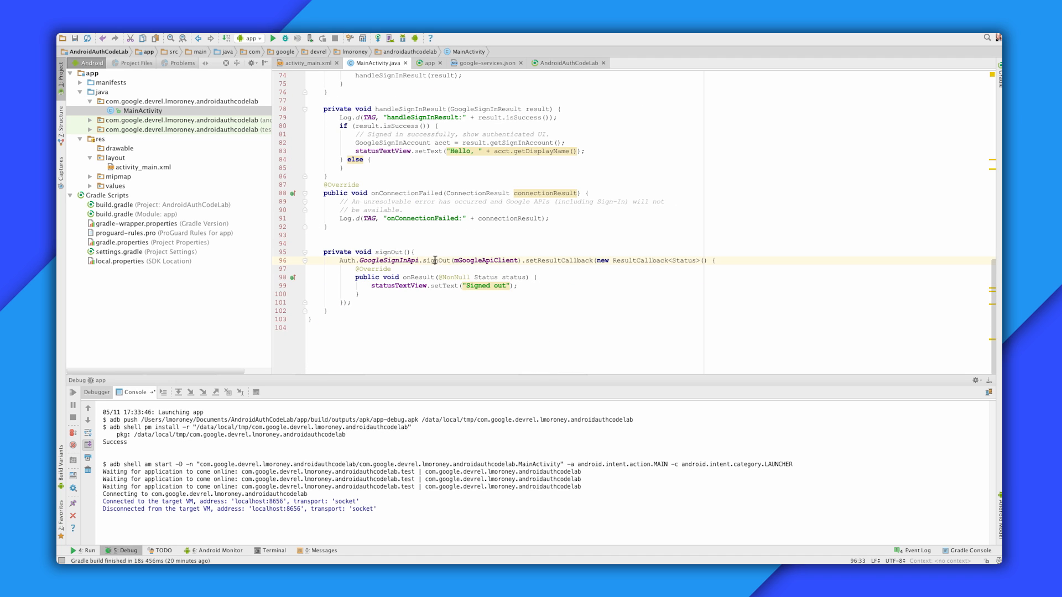
{"action": "double_click", "coordinate": [438, 260]}
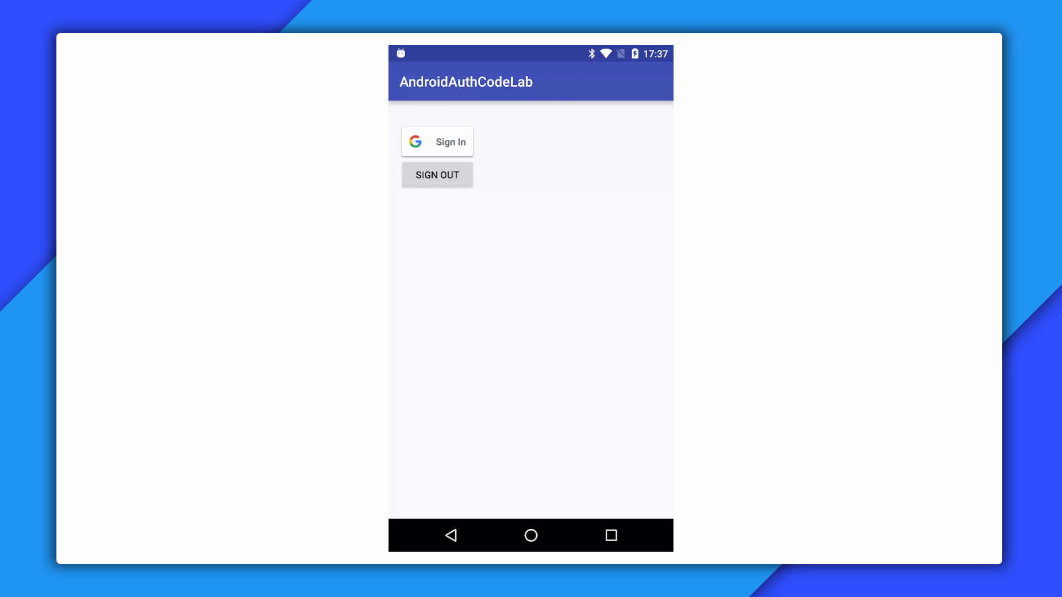
- Sign in with the first Google account, see the Hello greeting, then sign out
{"action": "left_click", "coordinate": [437, 142]}
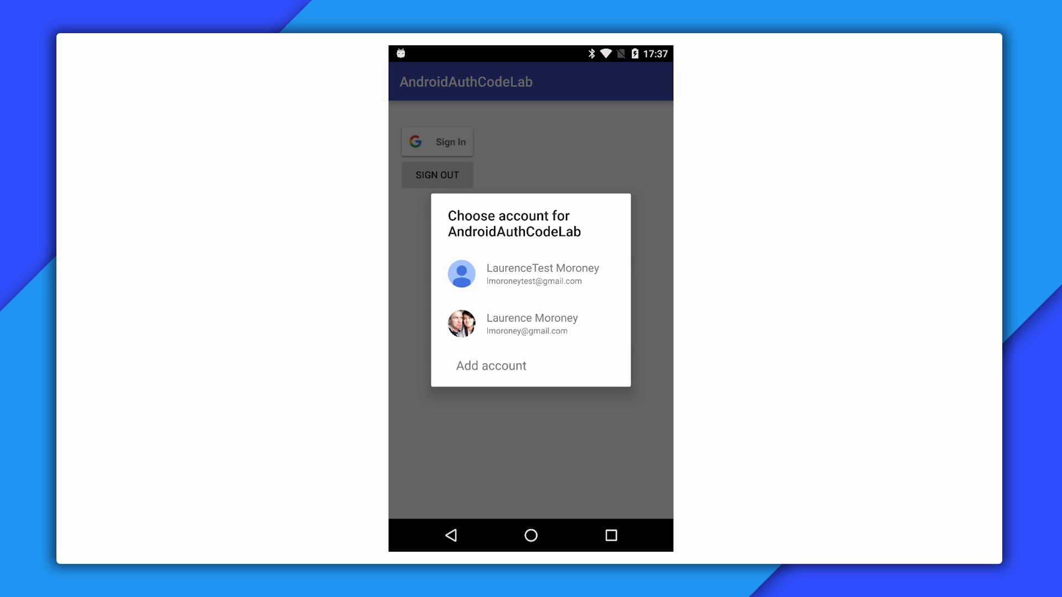
{"action": "left_click", "coordinate": [542, 273]}
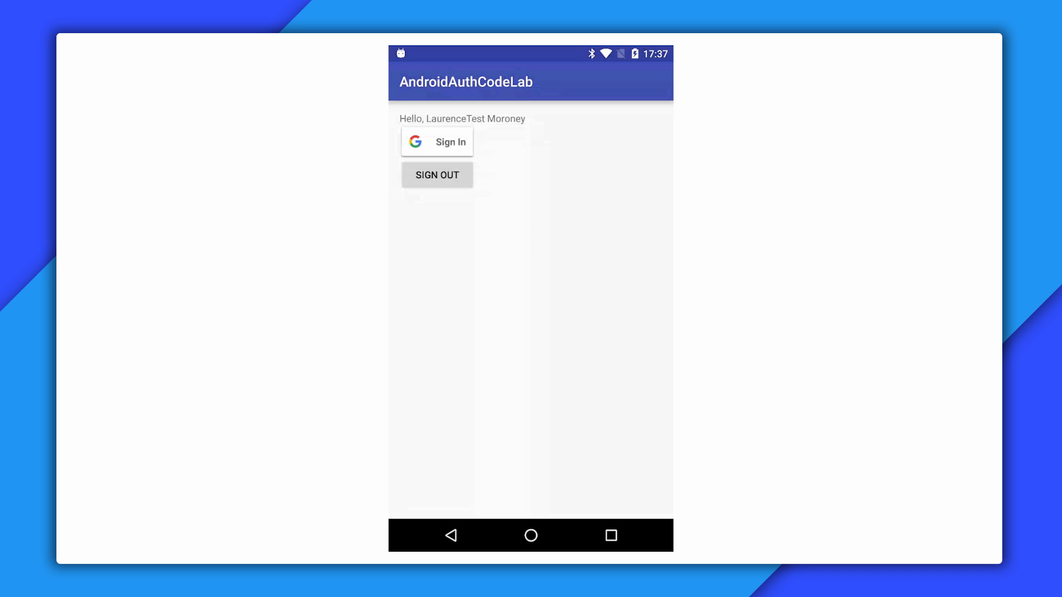
{"action": "left_click", "coordinate": [435, 174]}
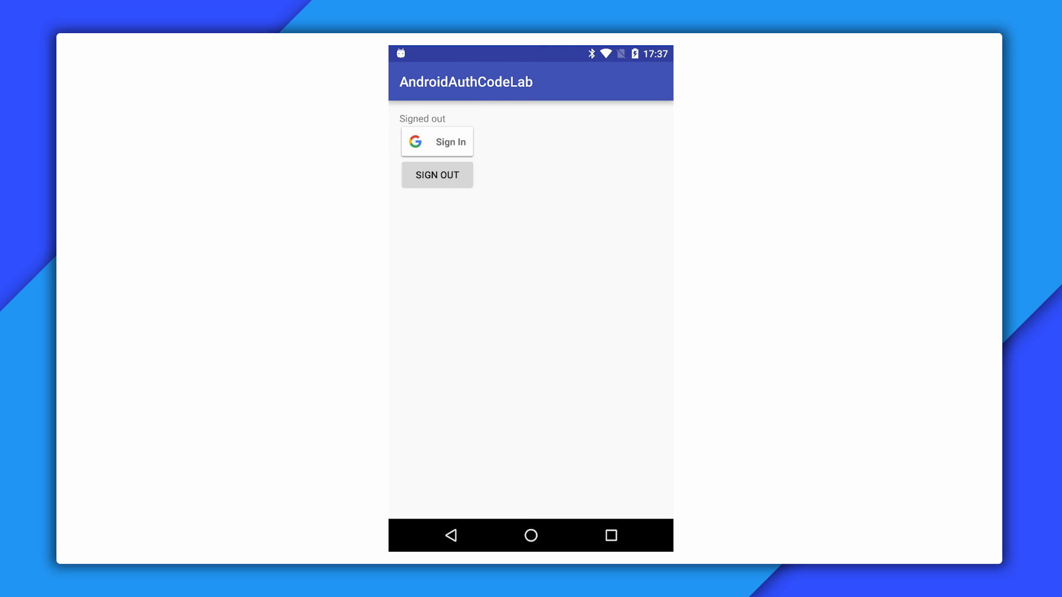
- Sign in again, back out of Add account, and choose the second account to be greeted by name
{"action": "left_click", "coordinate": [437, 141]}
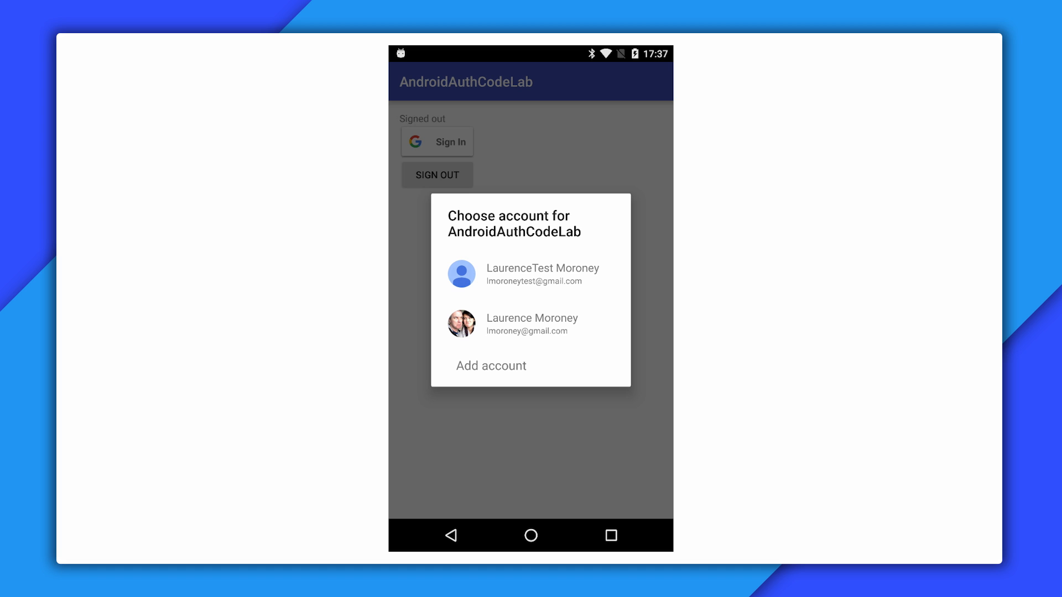
{"action": "left_click", "coordinate": [533, 273]}
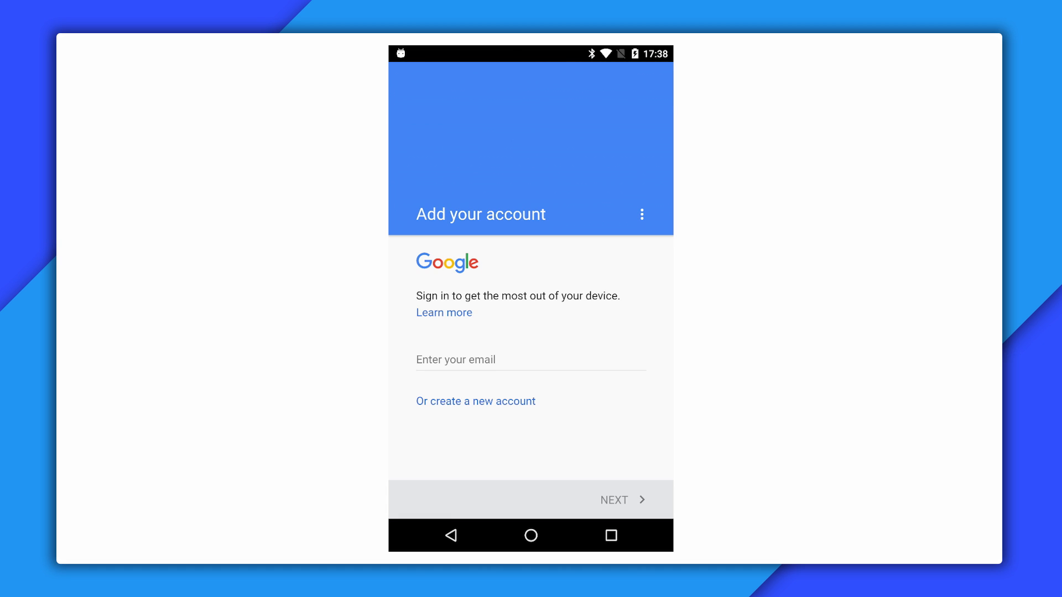
{"action": "left_click", "coordinate": [436, 141]}
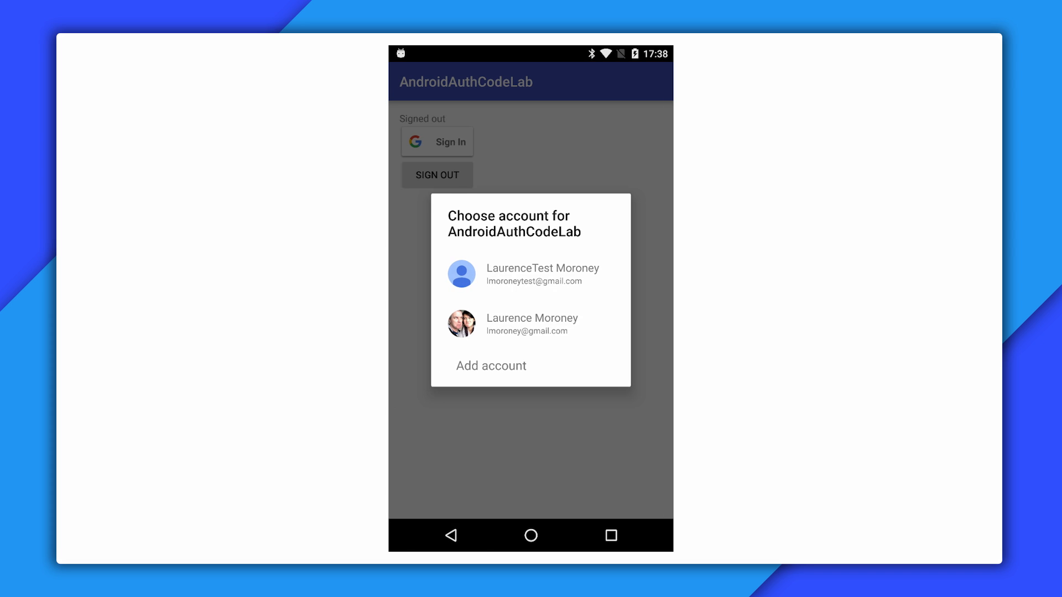
{"action": "left_click", "coordinate": [532, 324]}
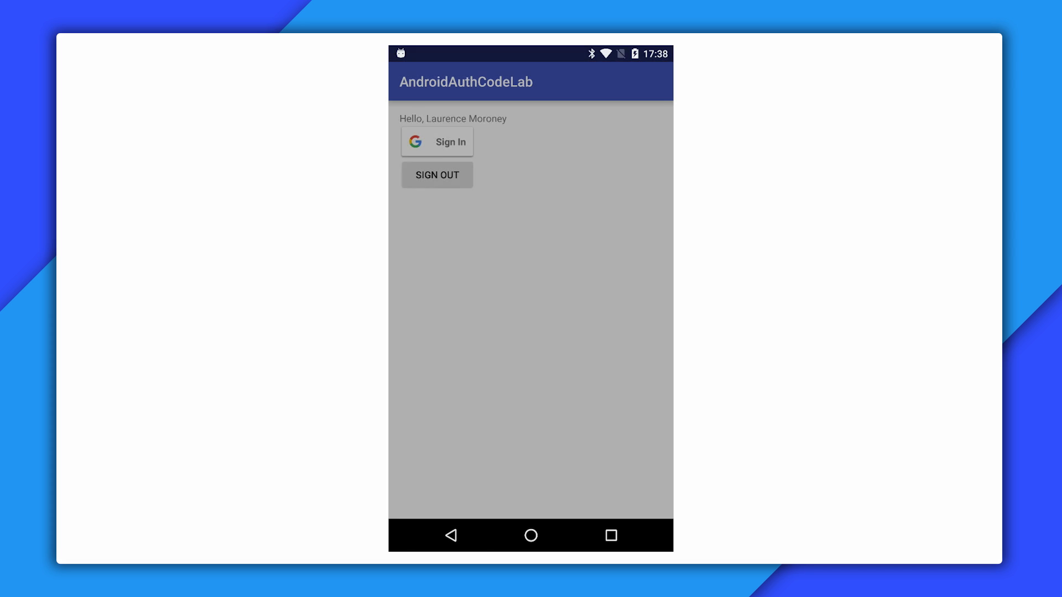